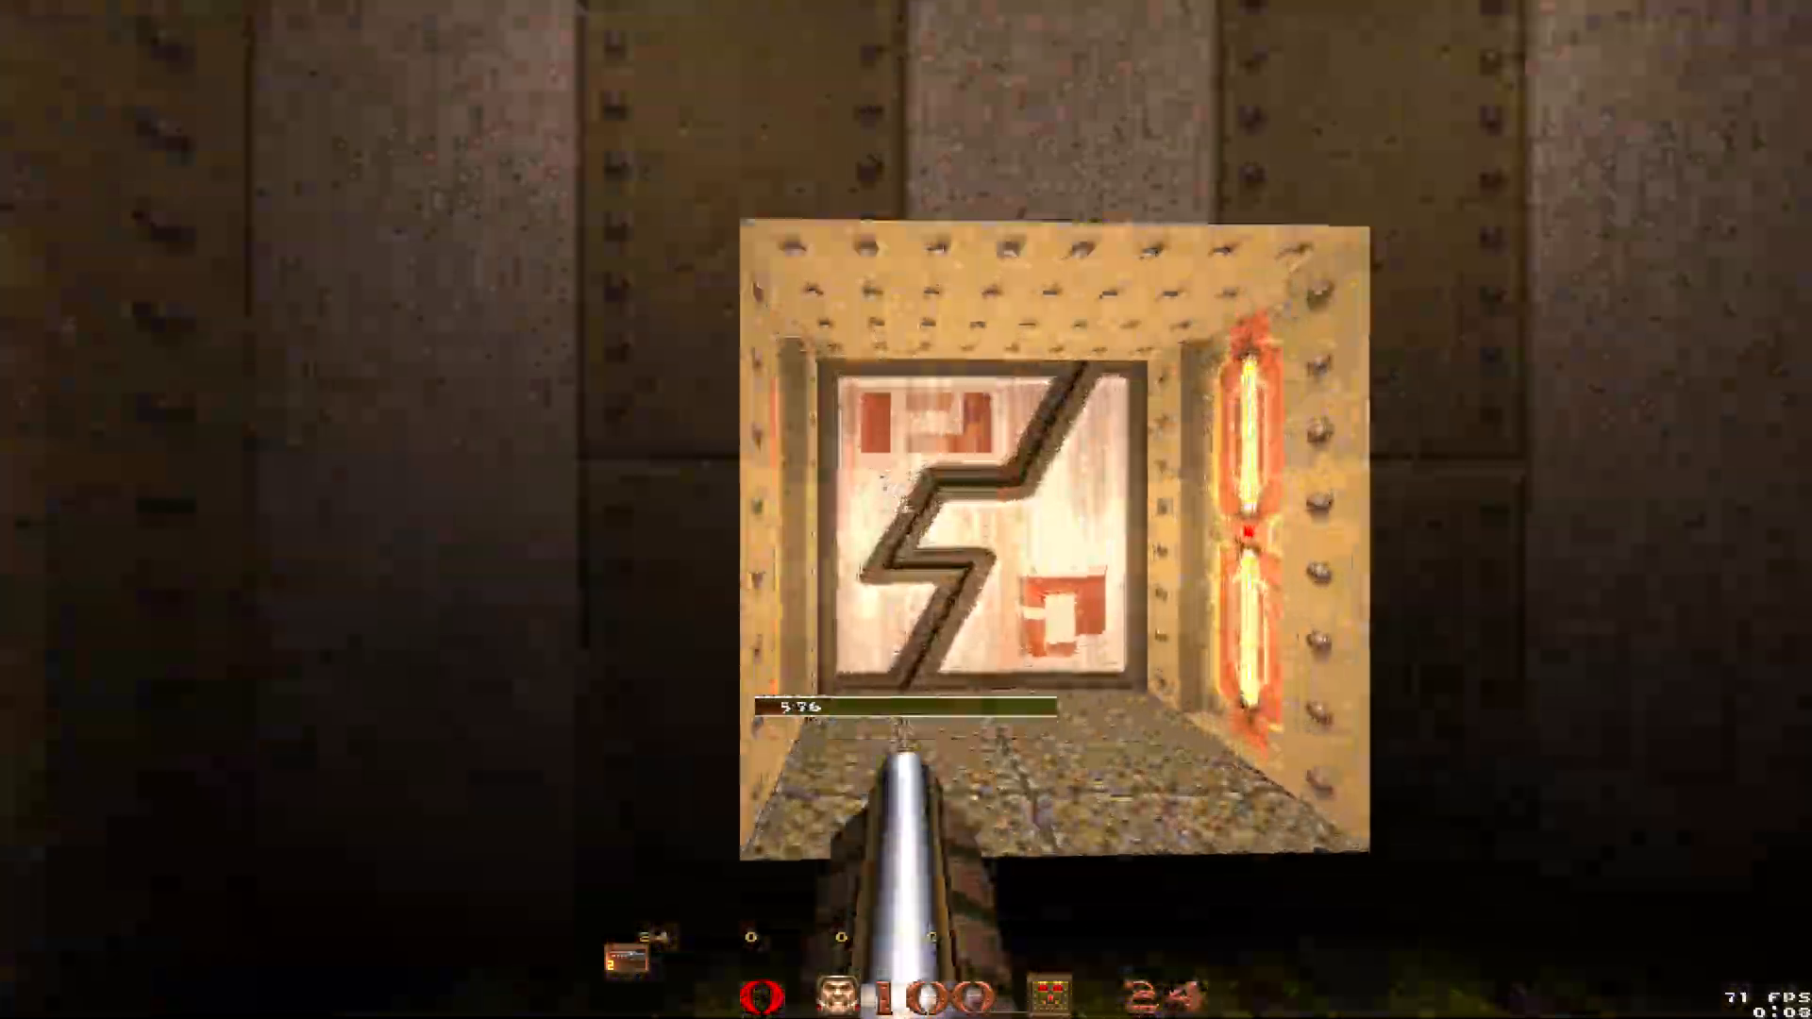
Step: Play the E1M1 TAS run from the level start through the opening corridors
key("w")
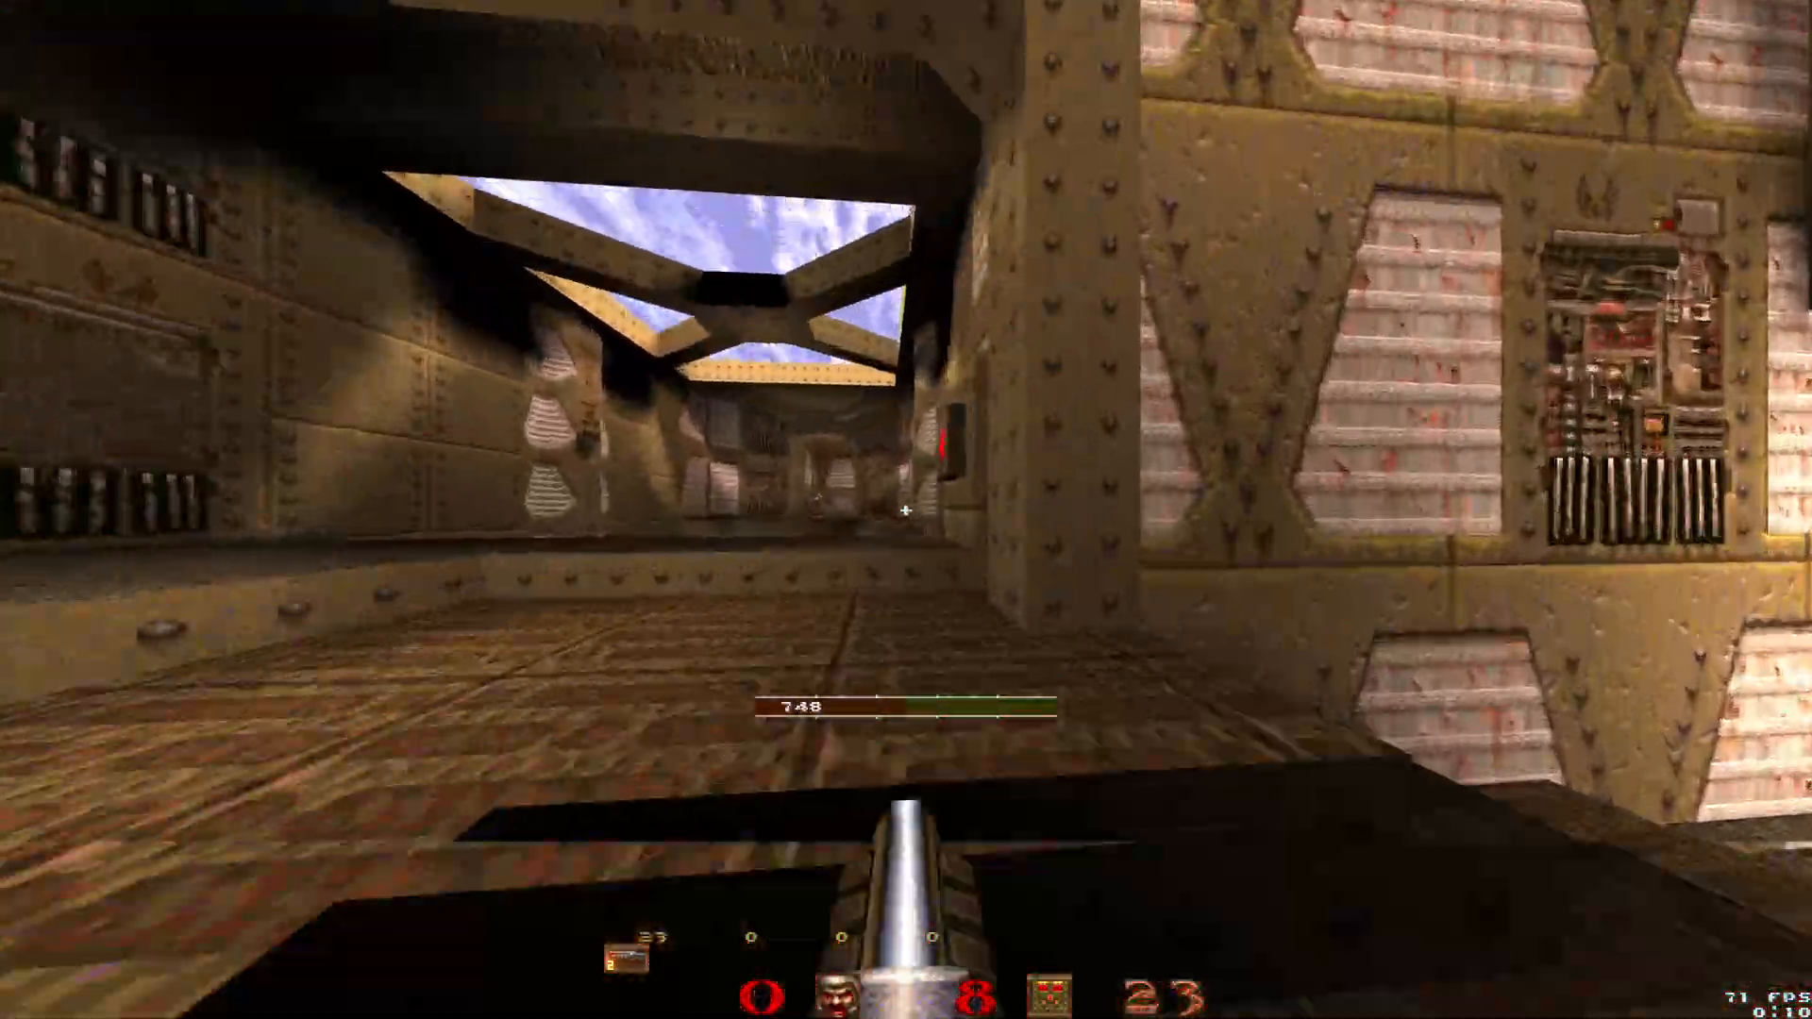
key("w")
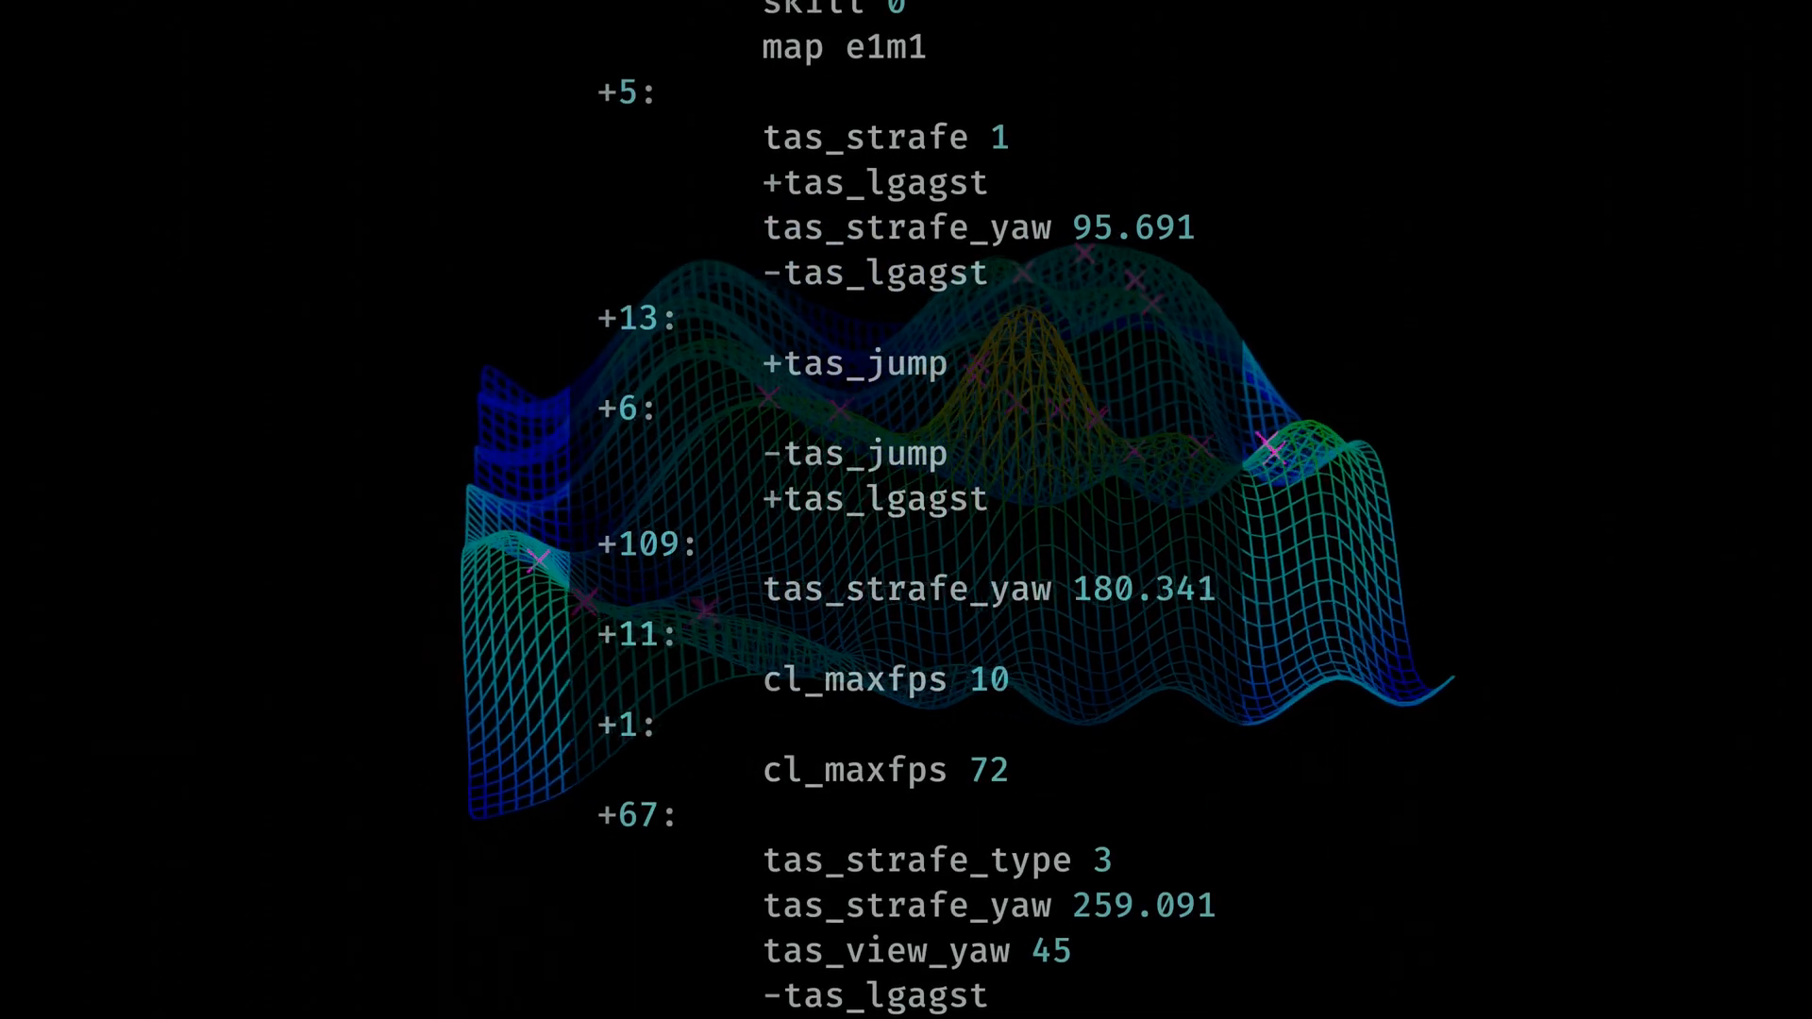
Step: Scroll through the e1m1 TAS script's frame blocks and tas_strafe_yaw parameters
scroll("down", 3)
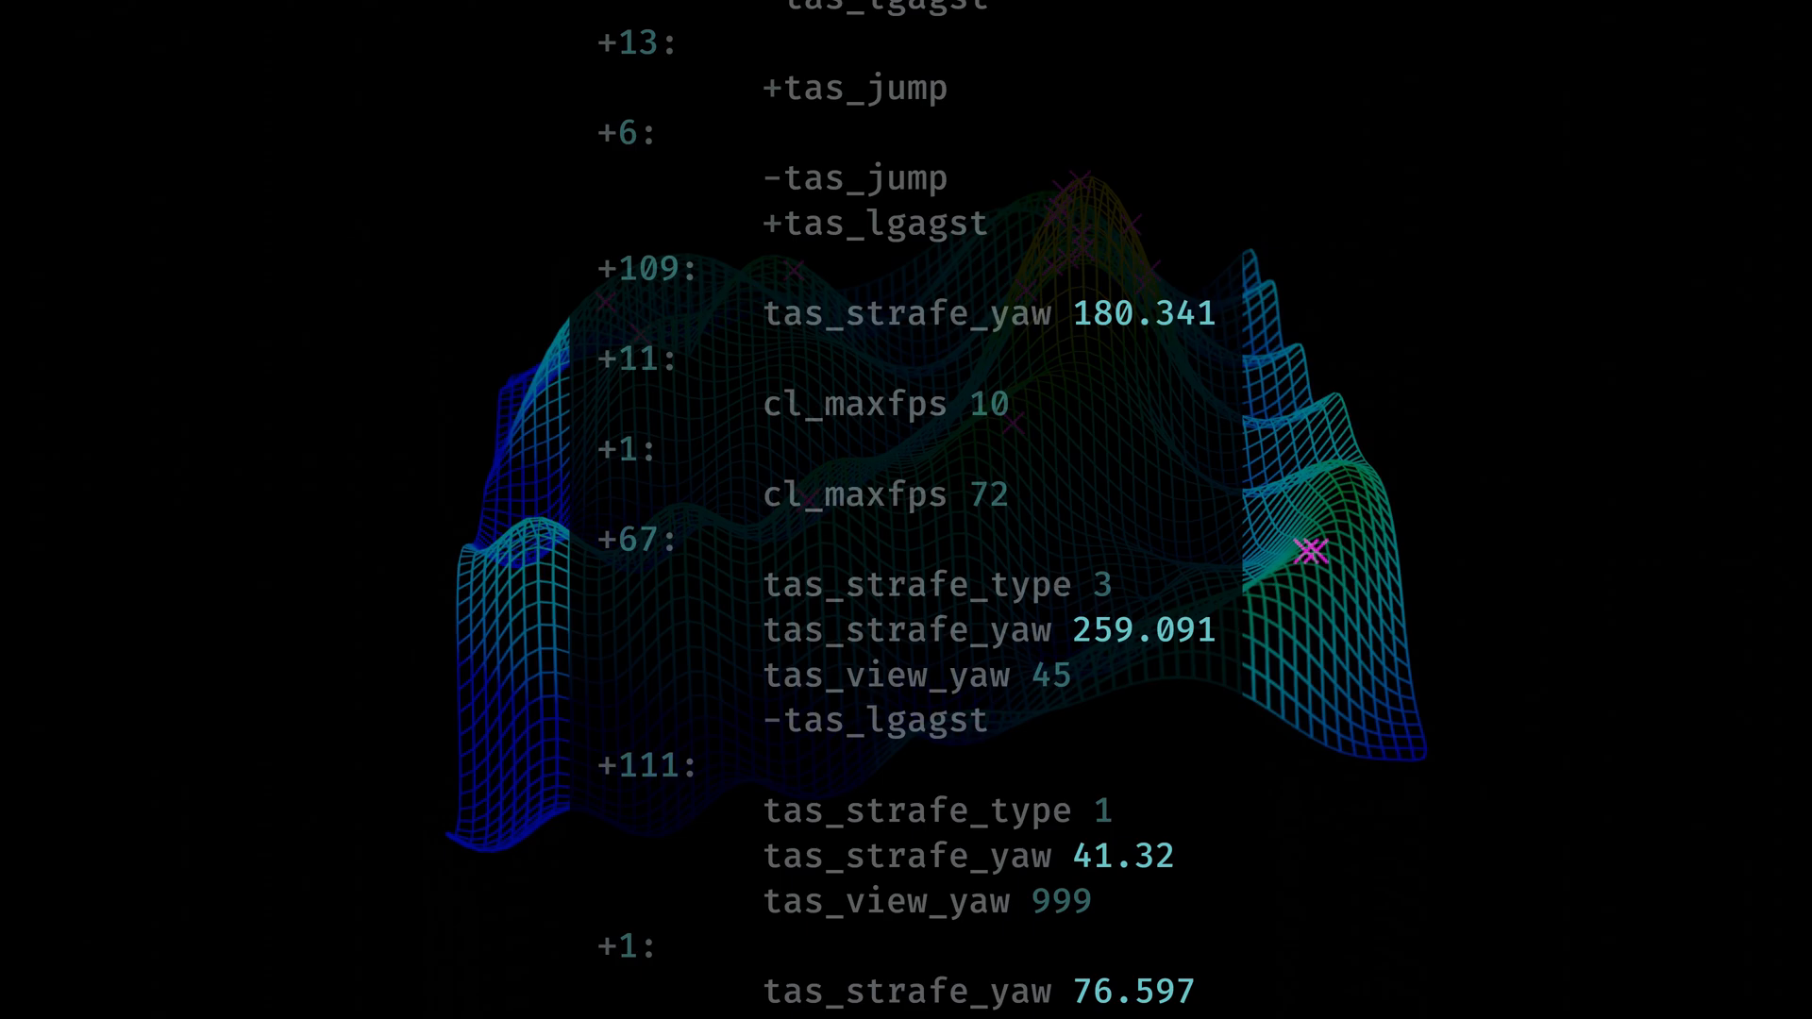
scroll("down", 3)
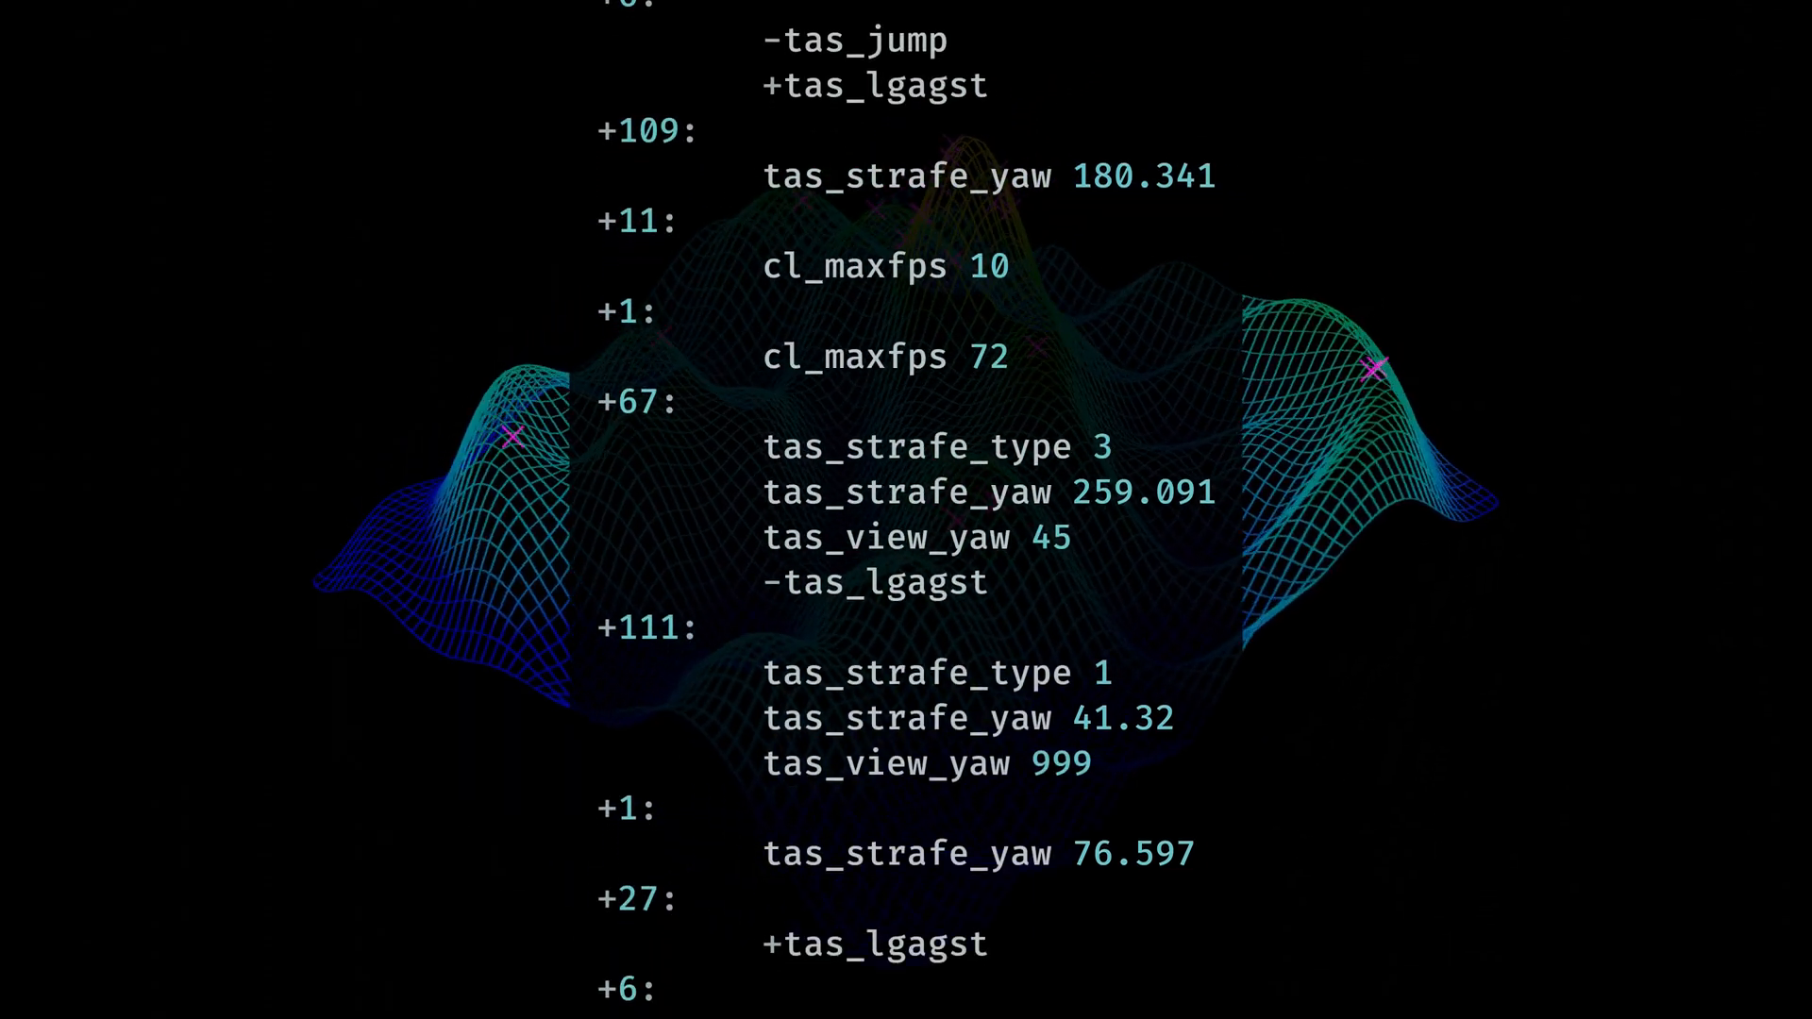
scroll("down", 3)
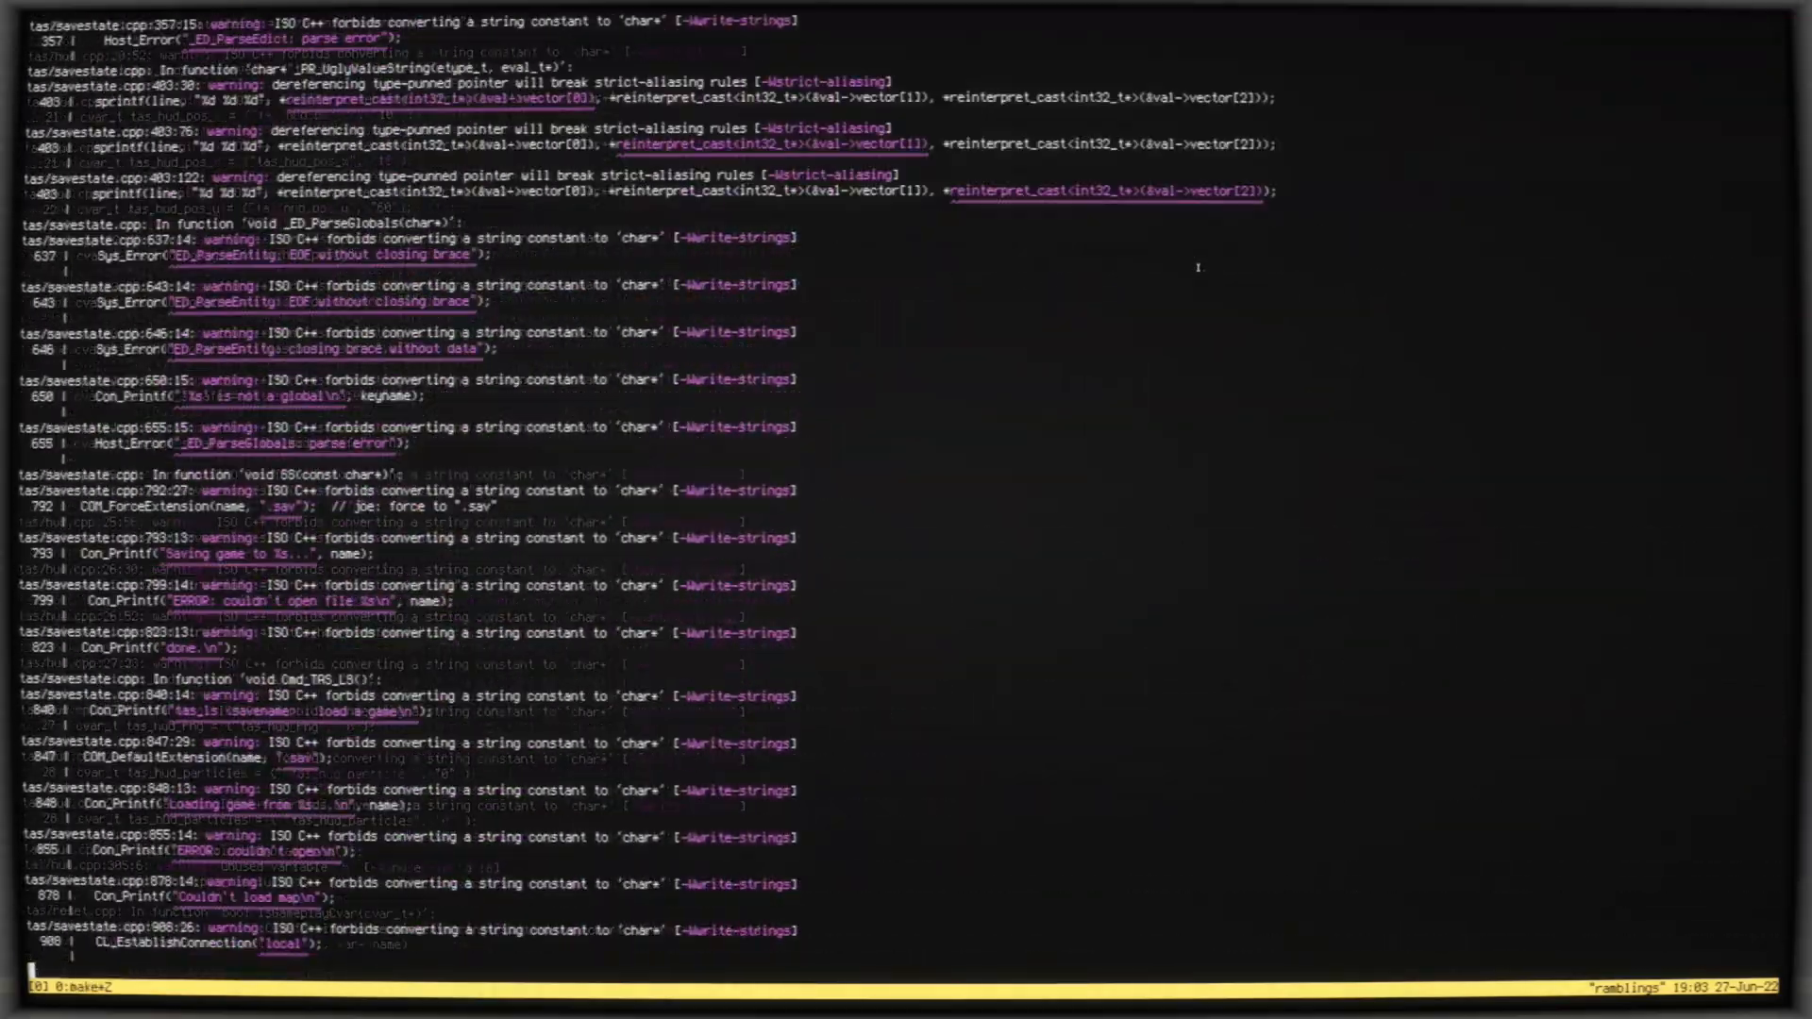
Step: Let the build finish and list release_lib/ to confirm libtasquake.so
scroll("down", 3)
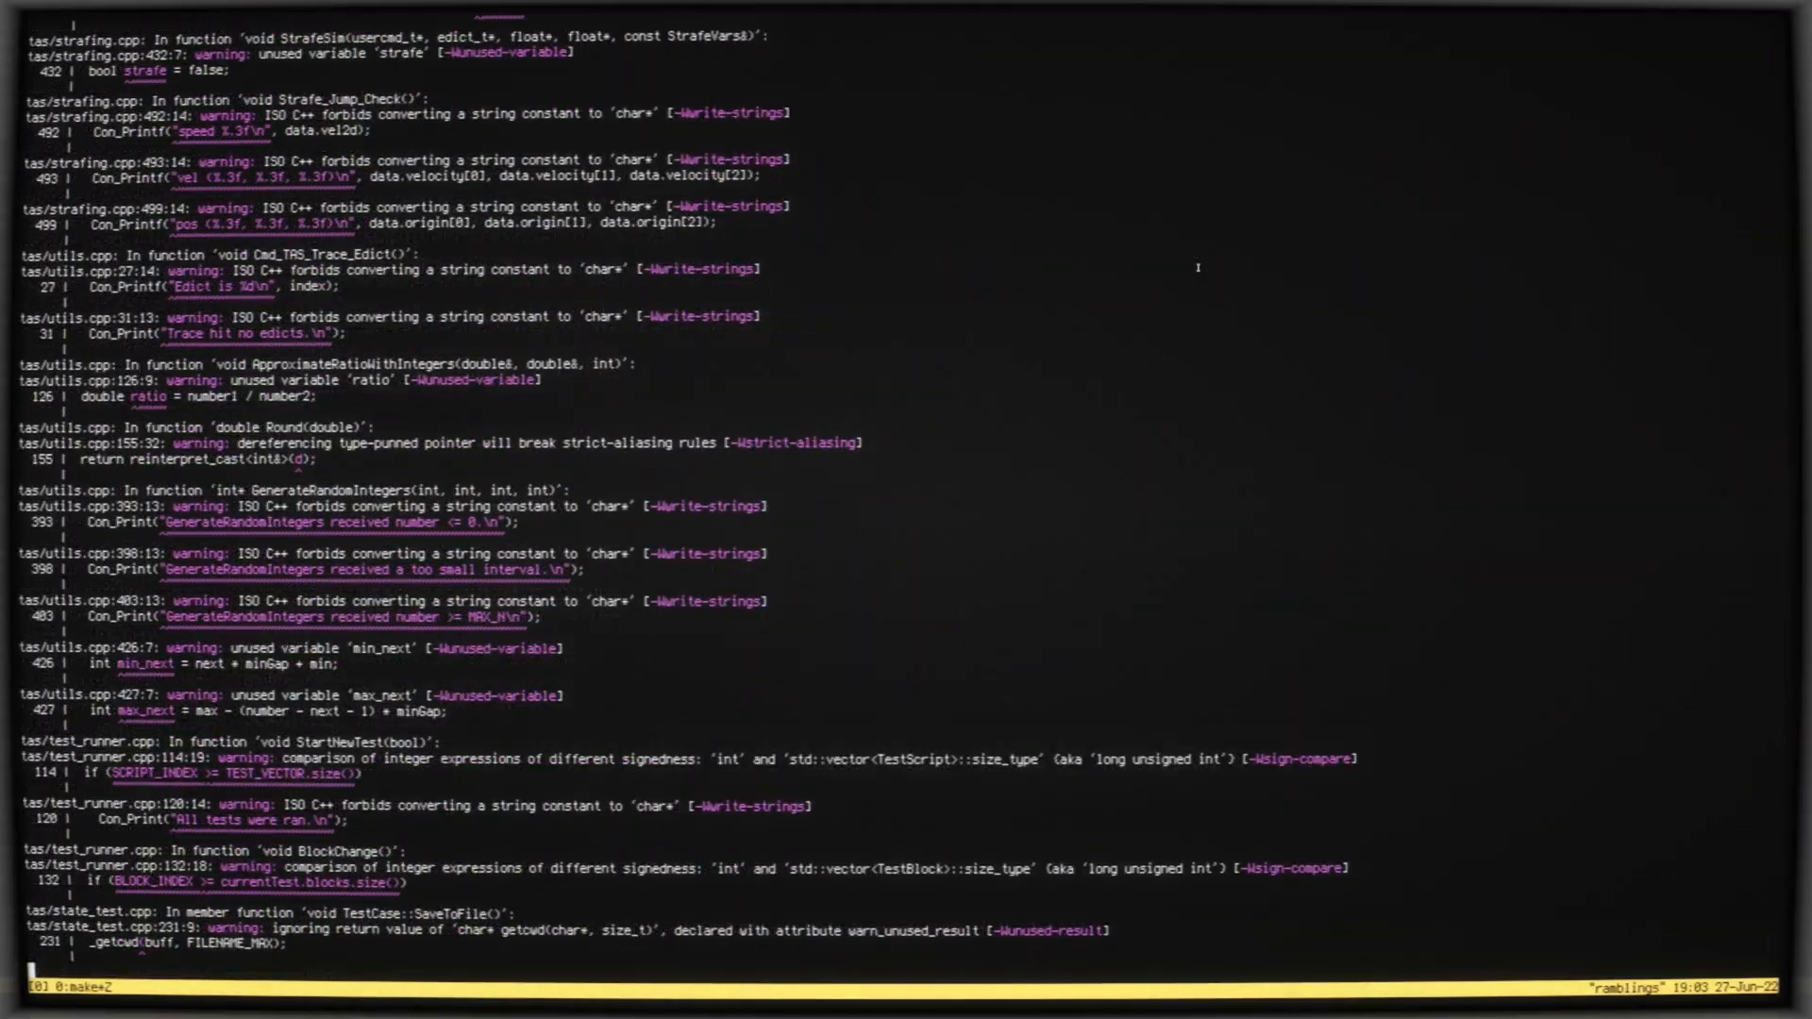
scroll("down", 3)
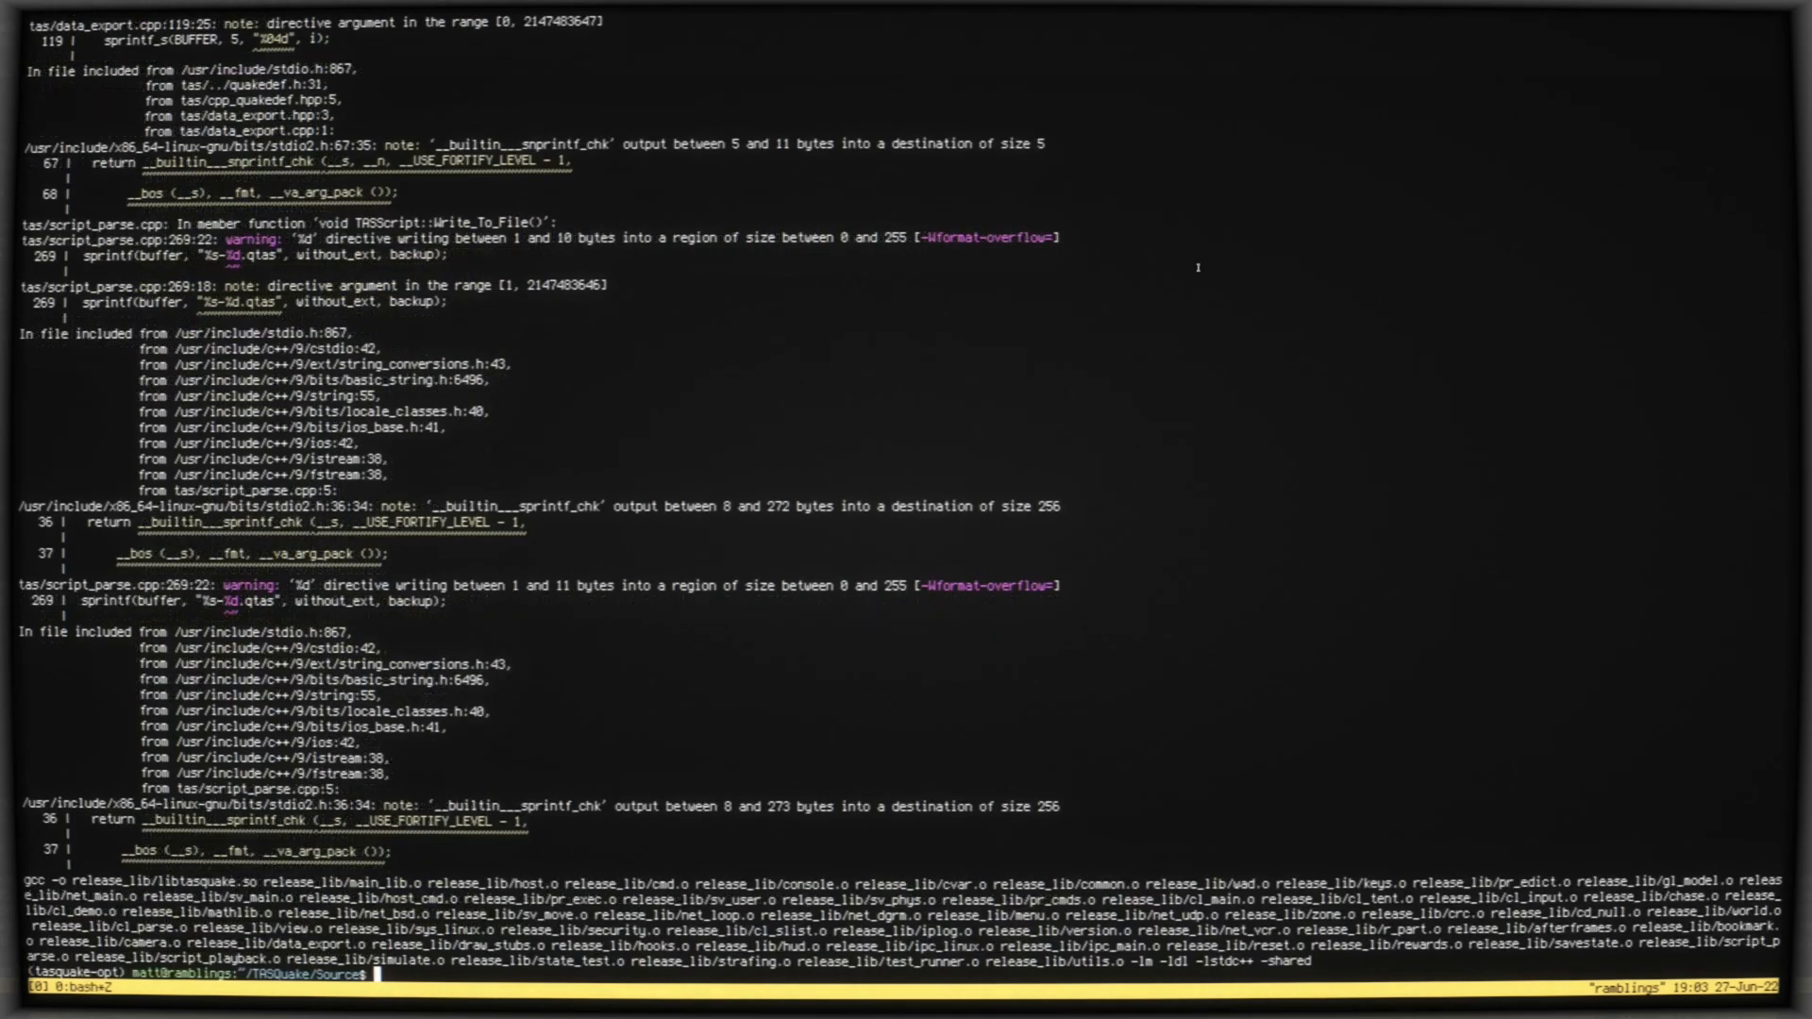
type("ls lib")
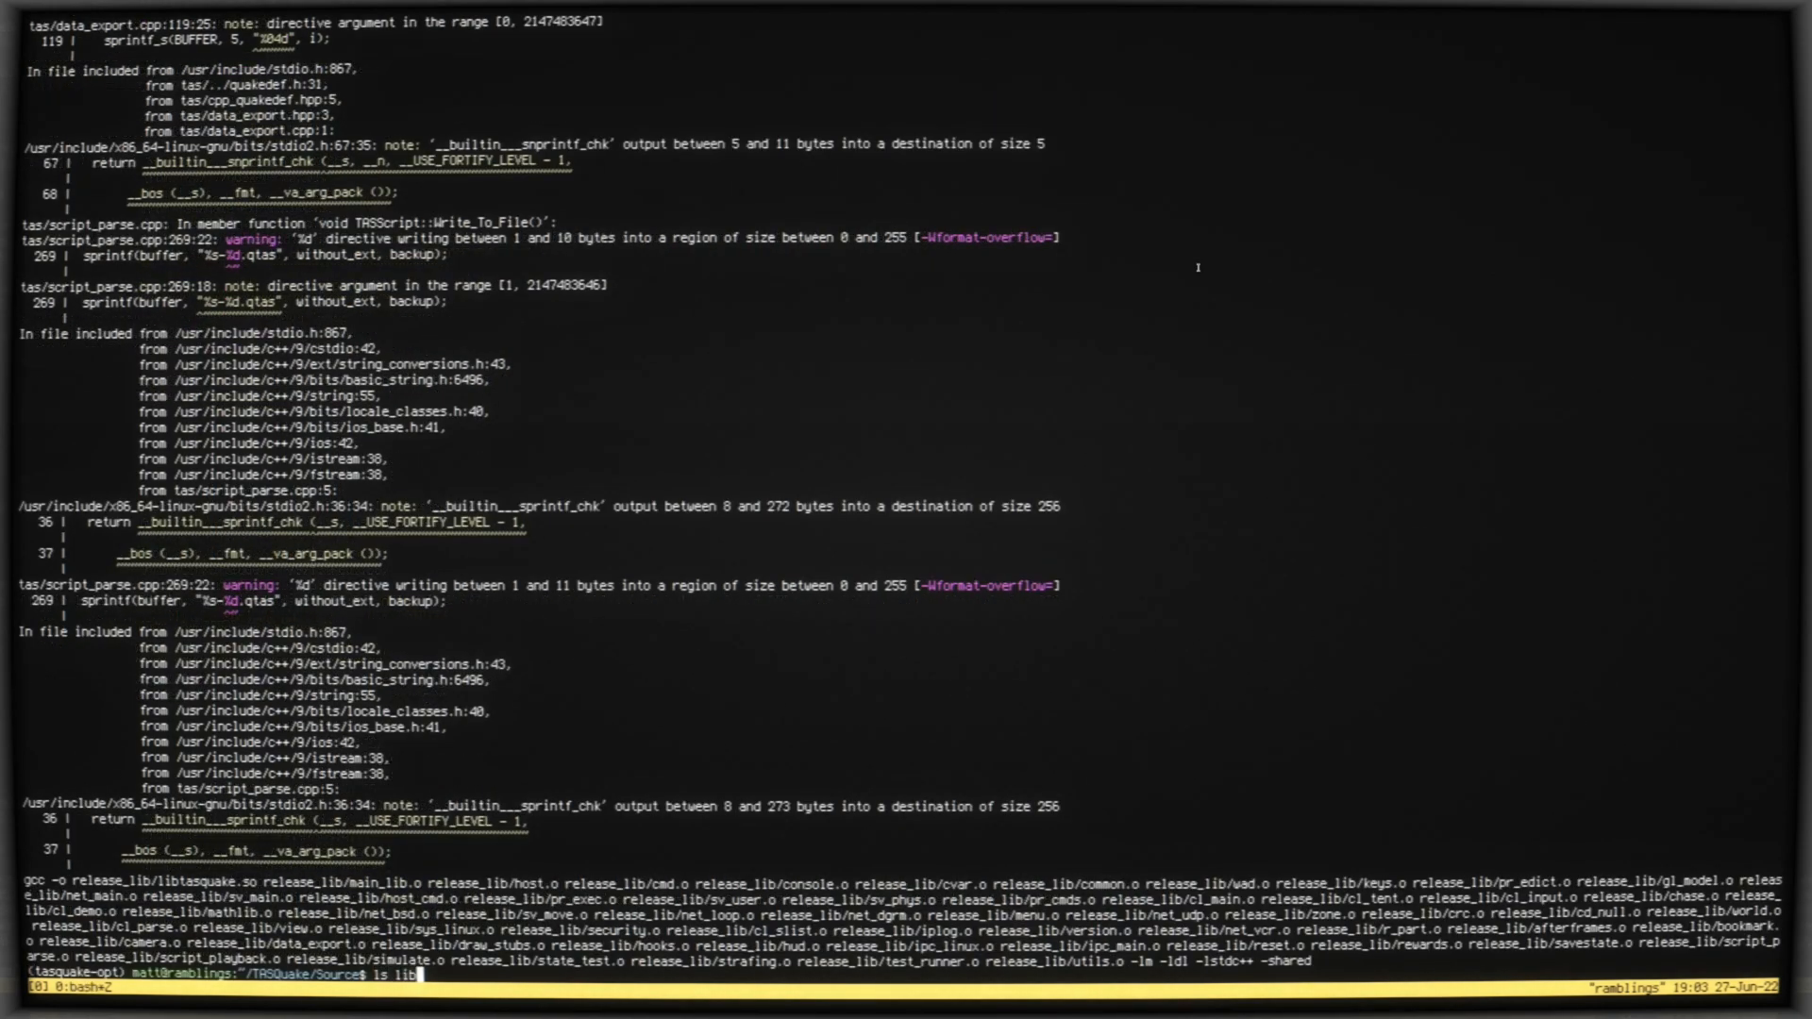
type("elease_lib/")
type("cd -")
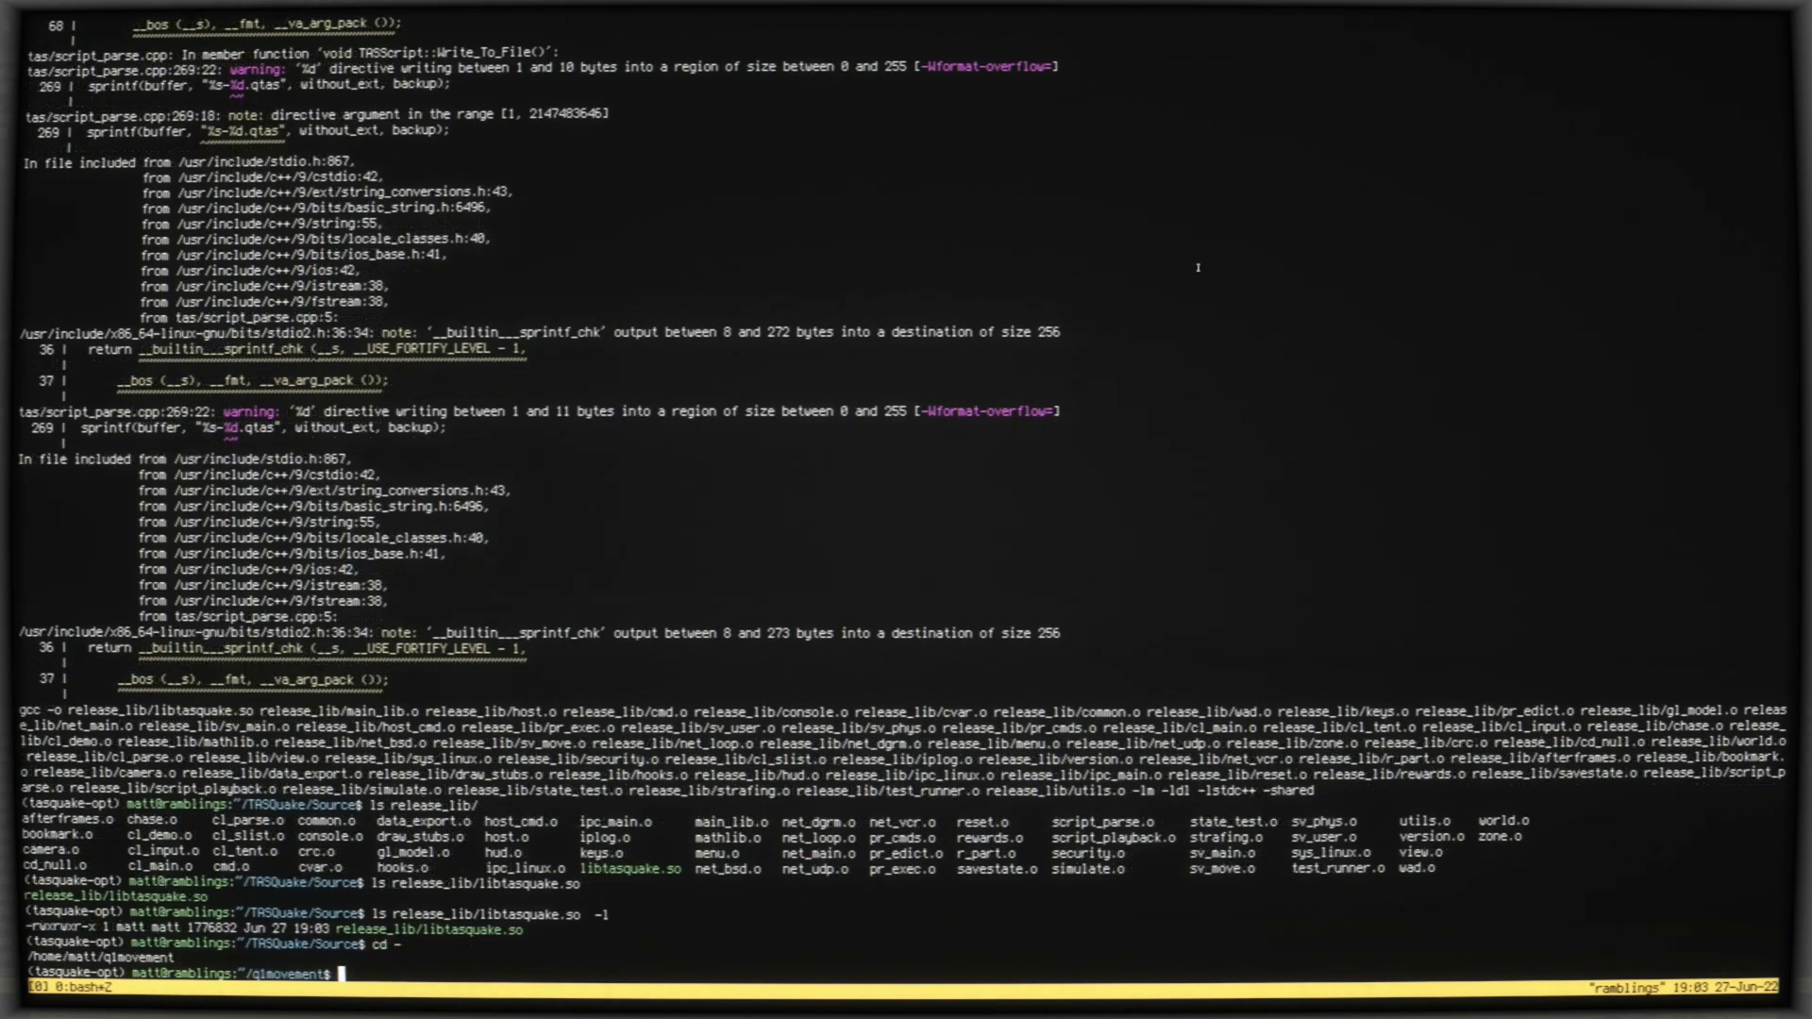
Step: Run python opttasquake/benchmark.py to report games per second and speedup
type("python opttasquake/benchmark.py")
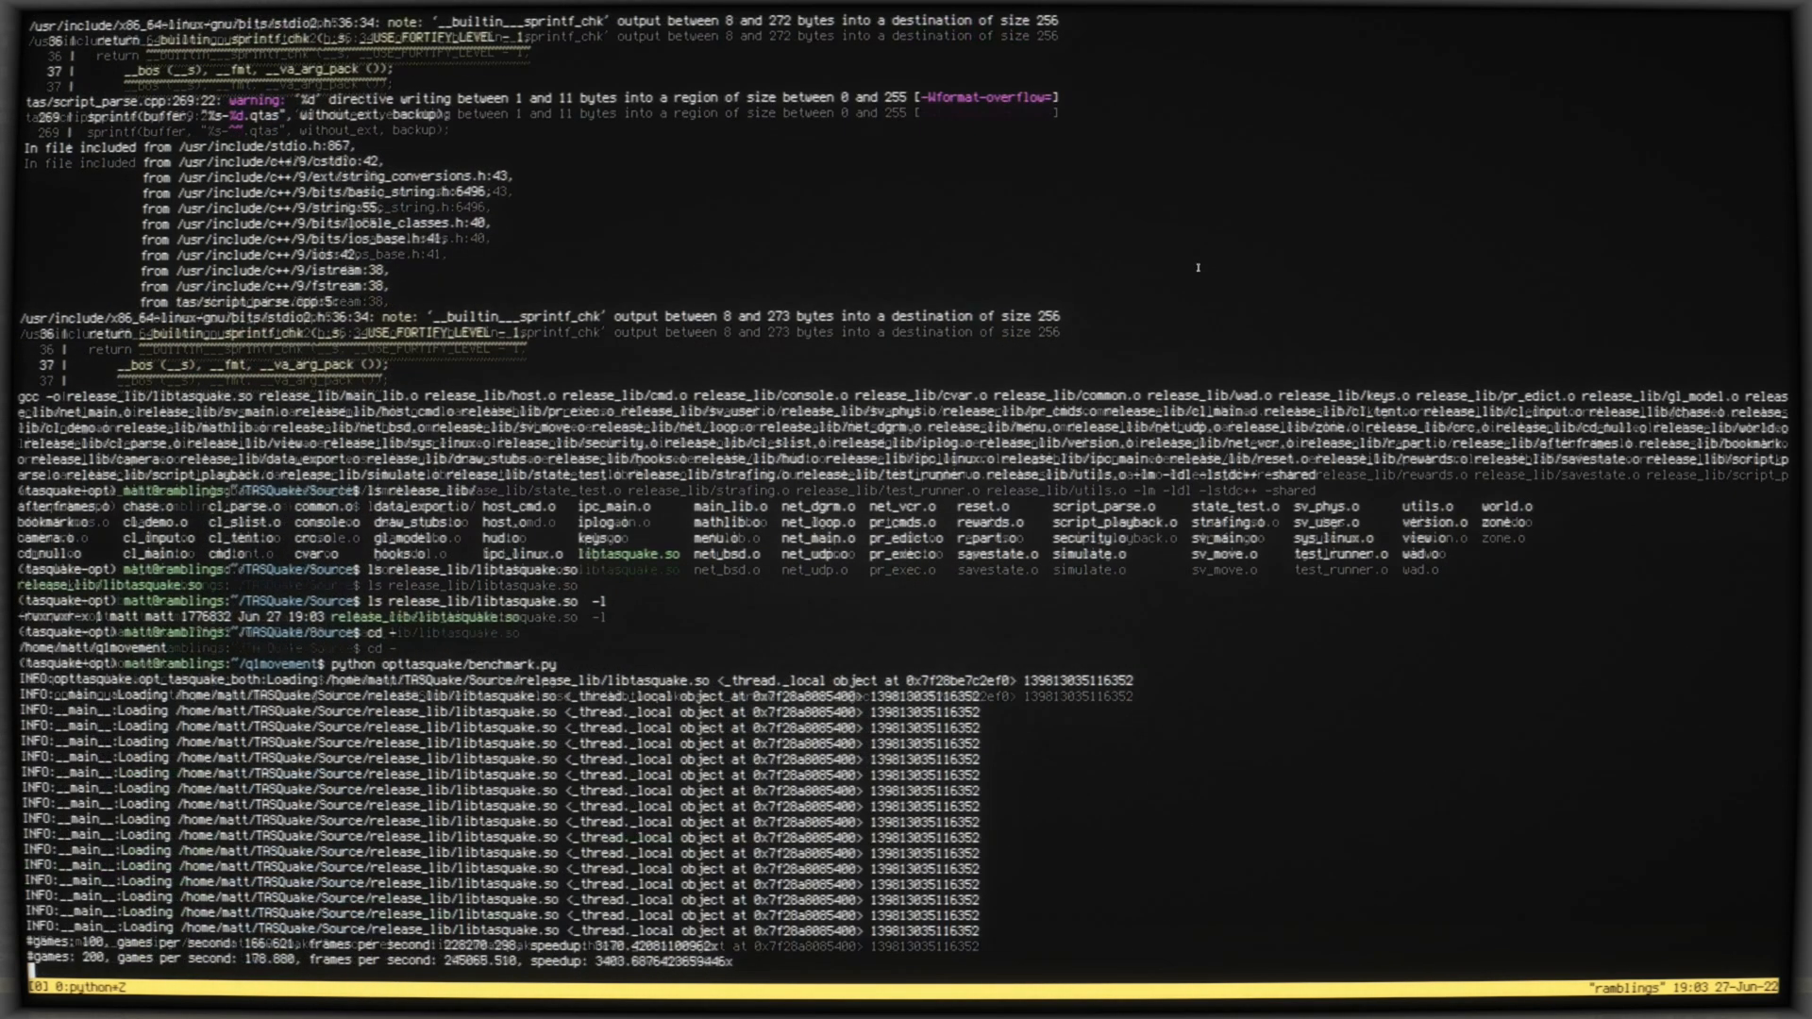
scroll("down", 3)
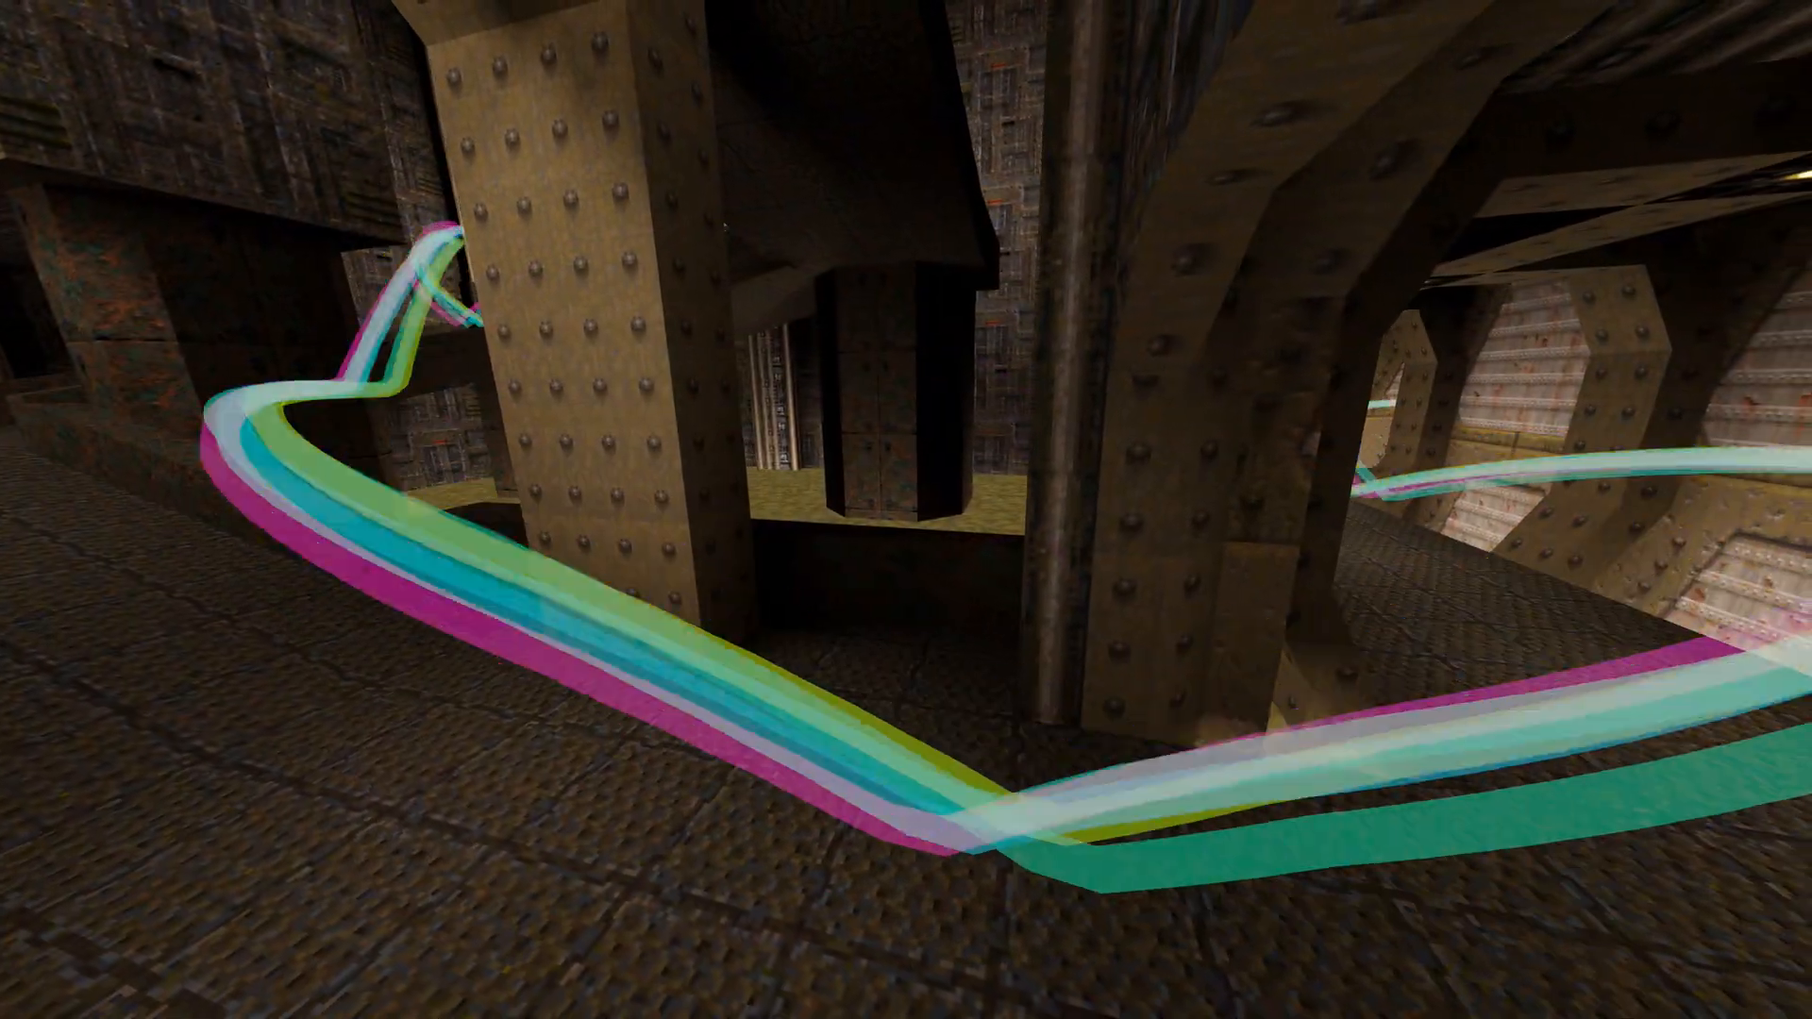
mouse_move(906, 509)
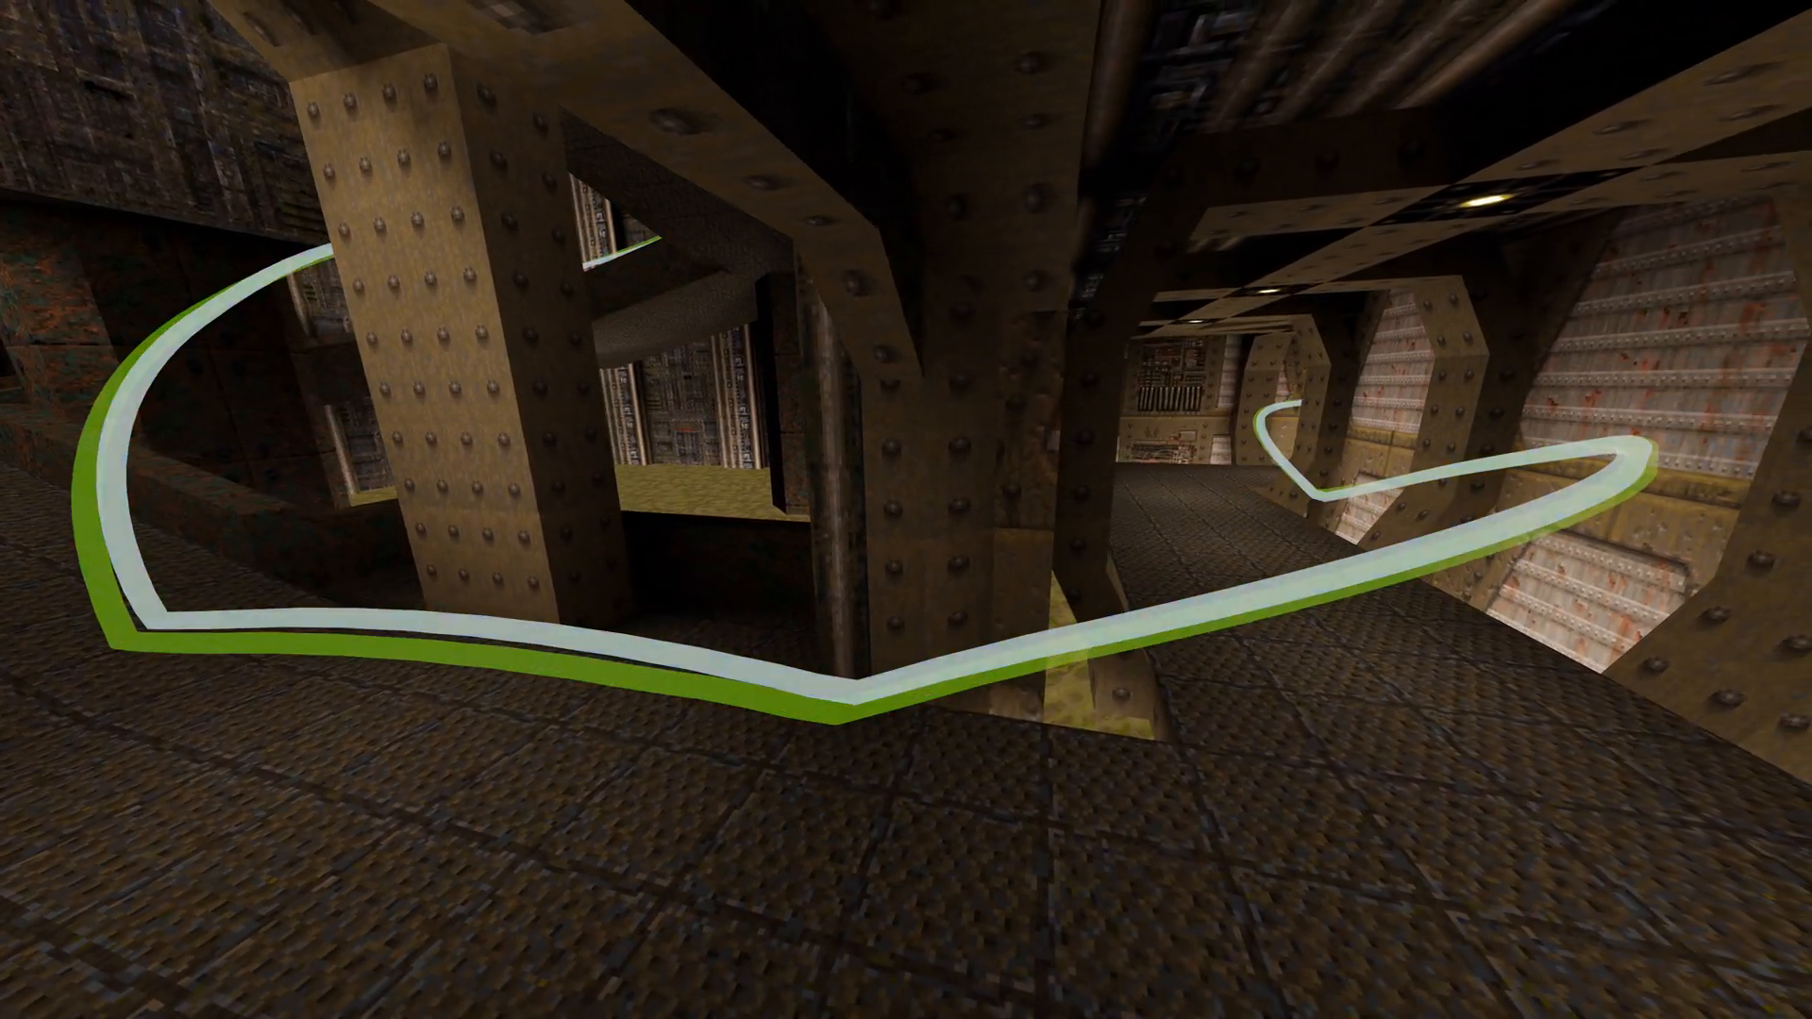
mouse_move(907, 510)
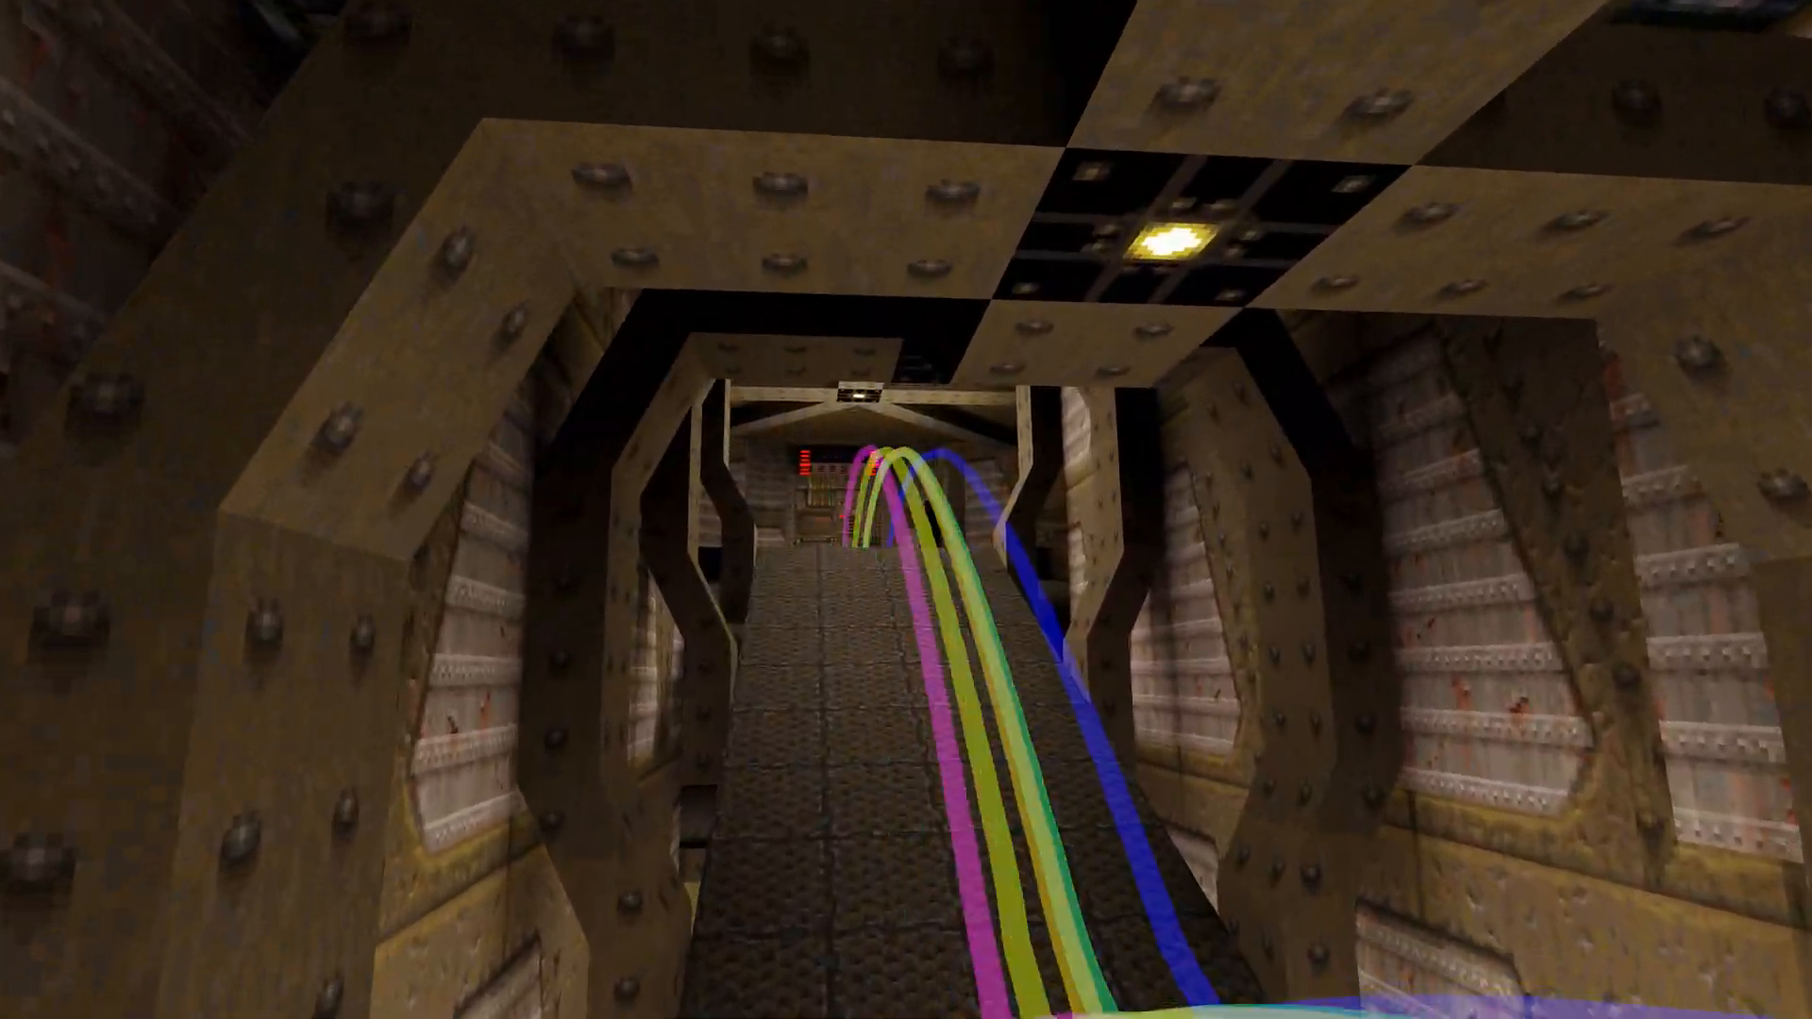
mouse_move(906, 510)
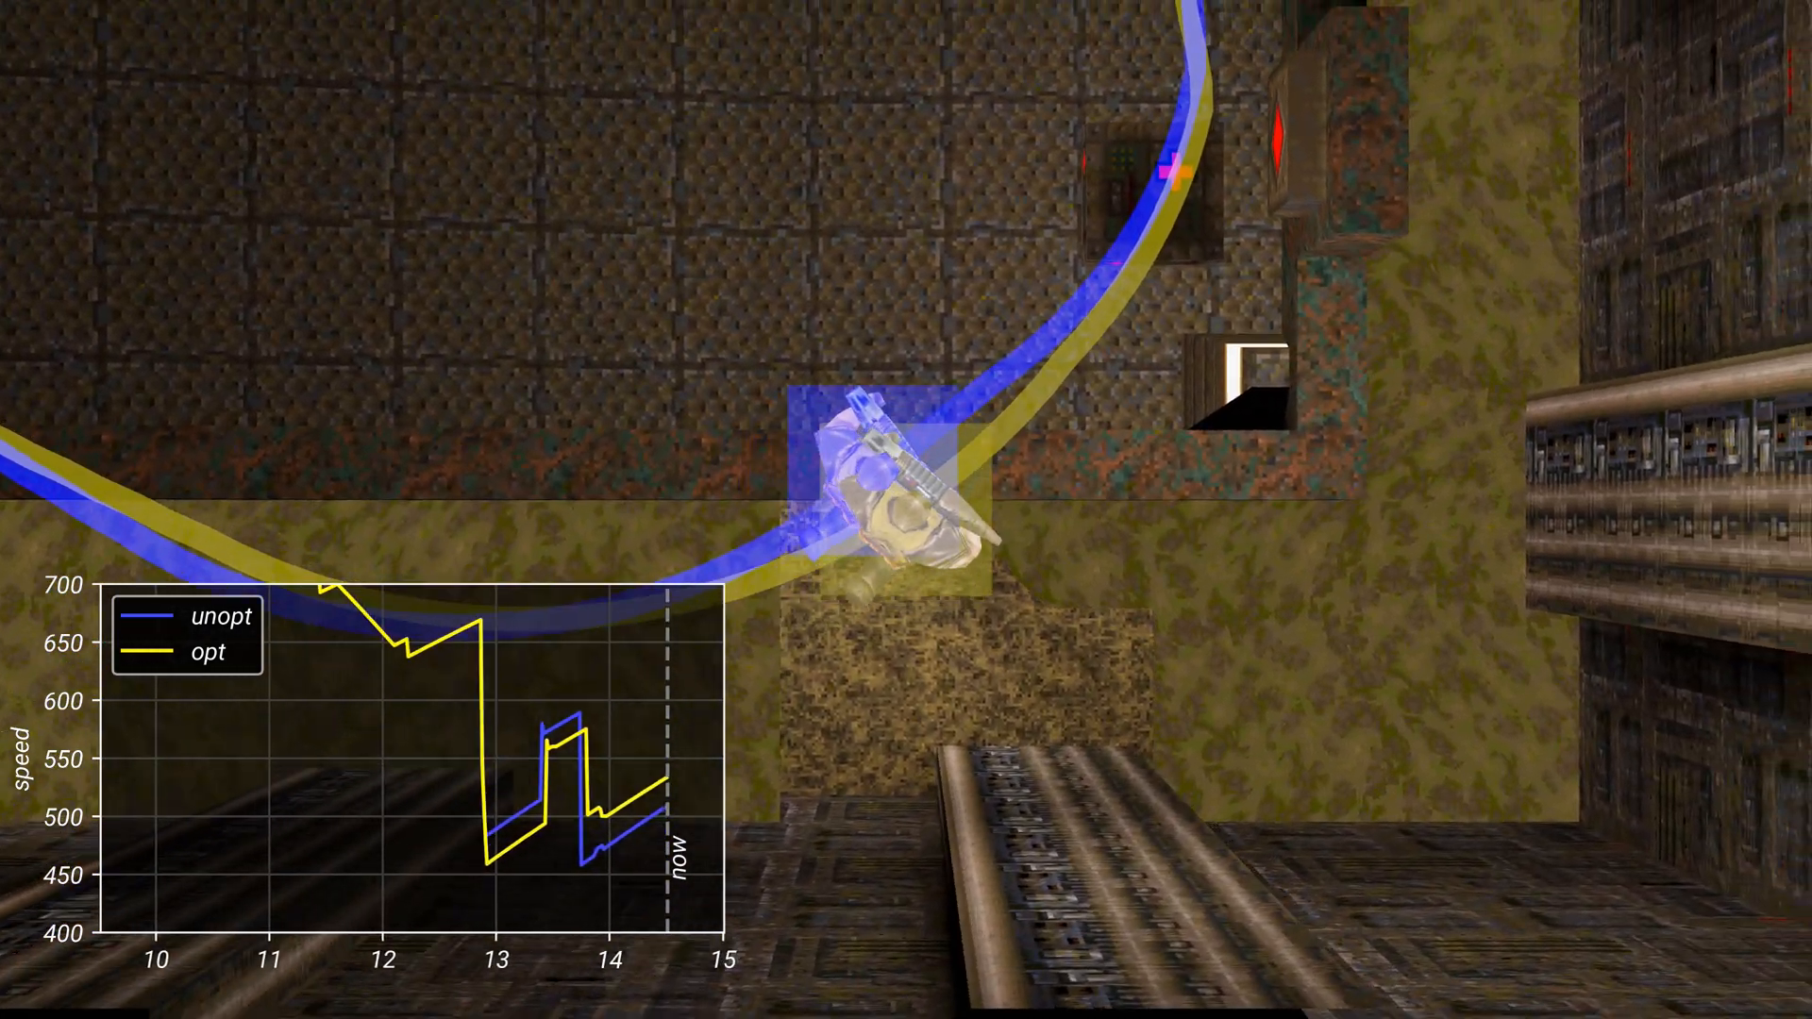
mouse_move(906, 510)
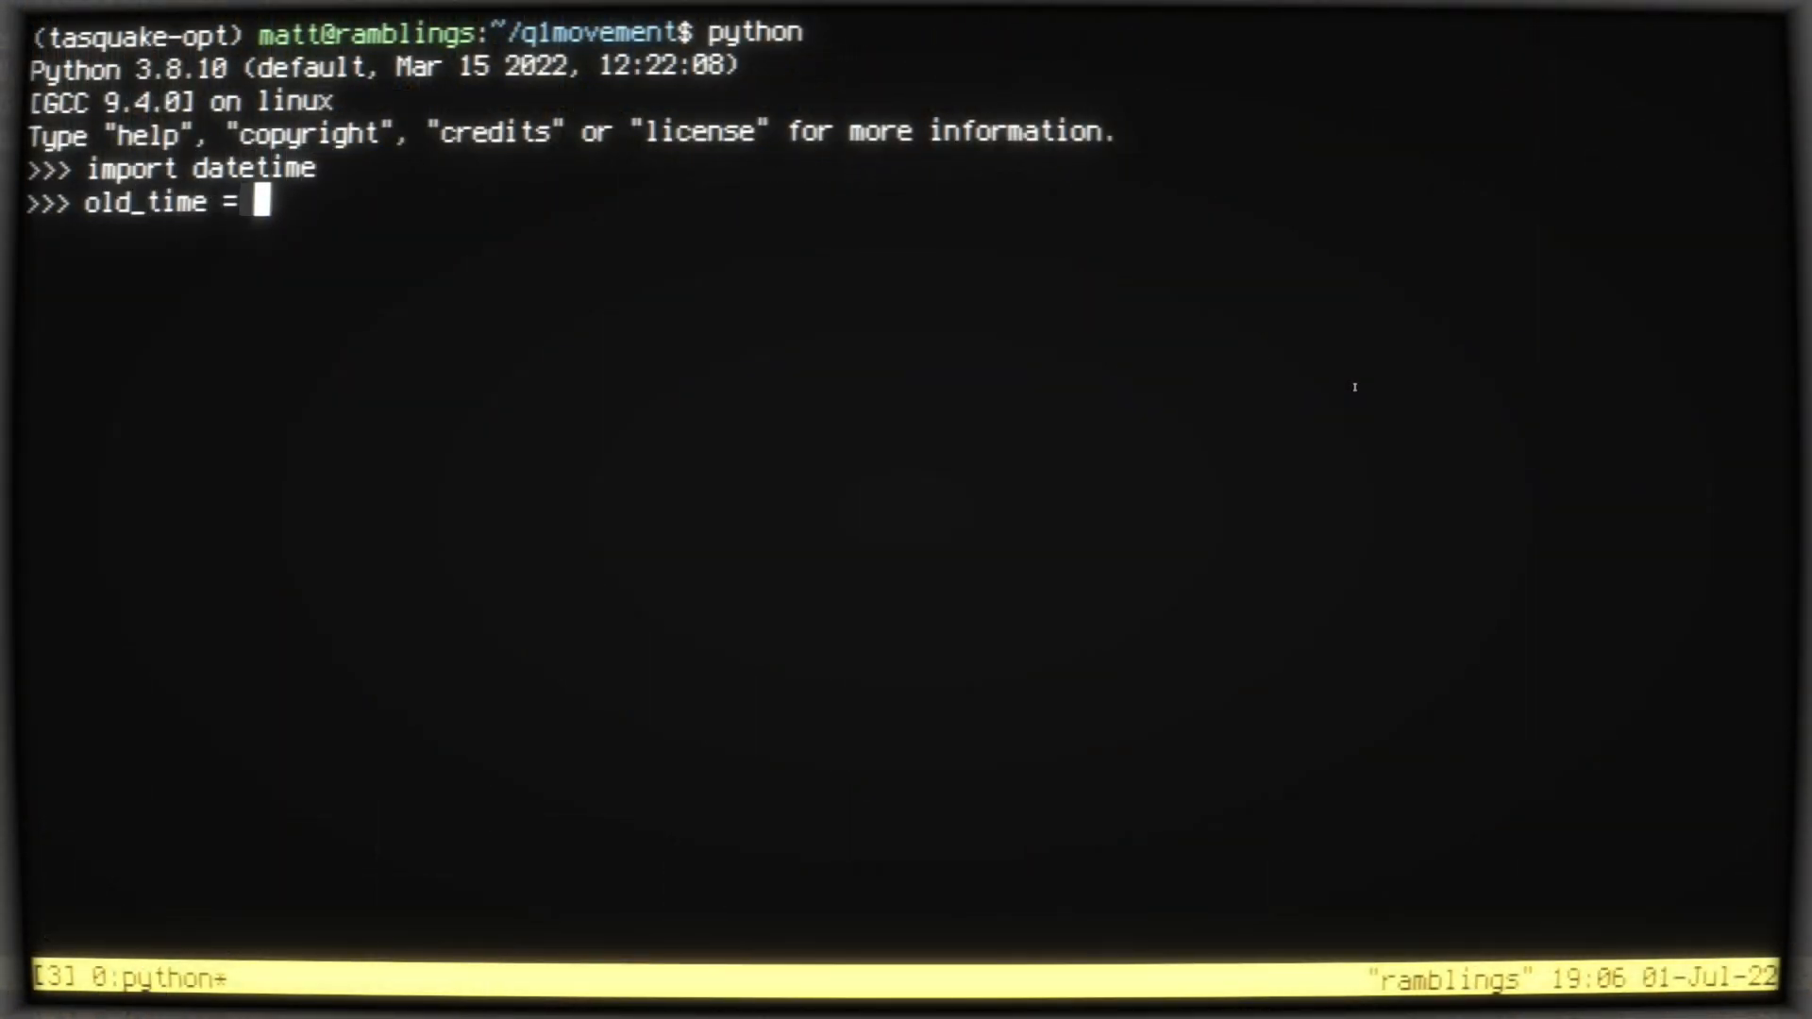
Step: Set old_time to datetime.timedelta(minutes=9, seconds=35.666) in Python
type("datetime.timedelta(minutes=9, seconds=35.666)")
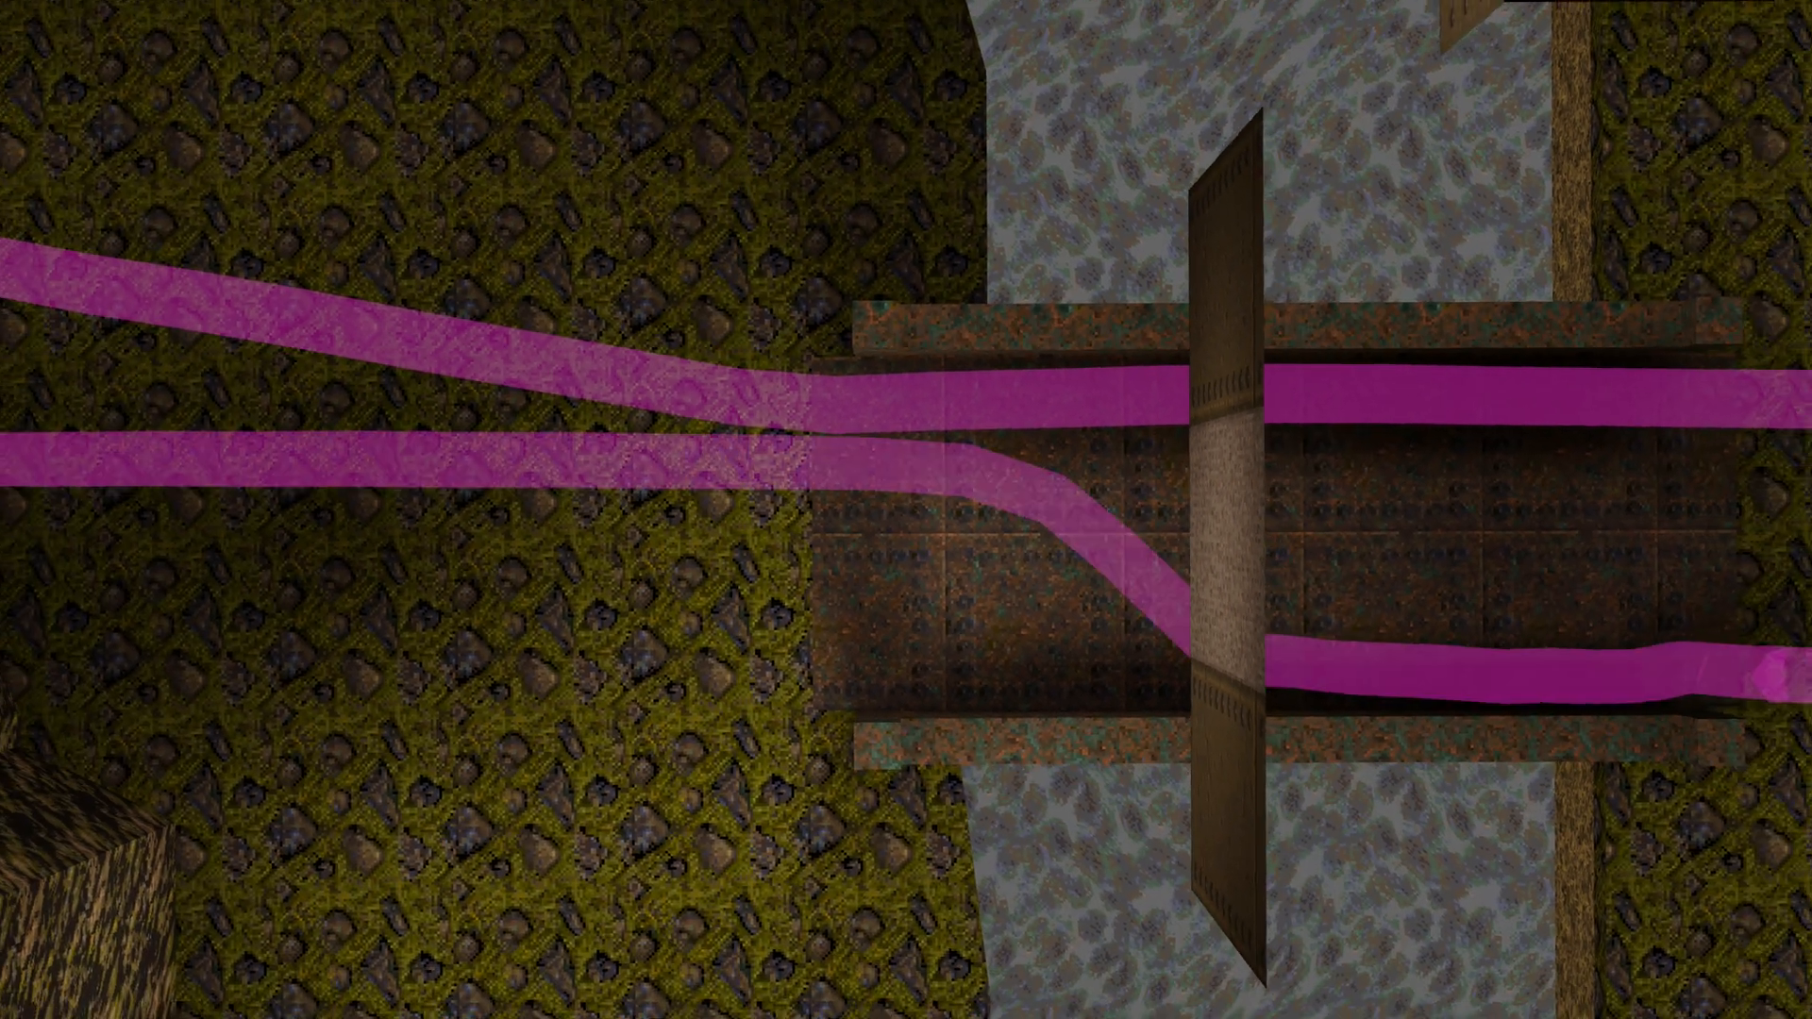
mouse_move(906, 510)
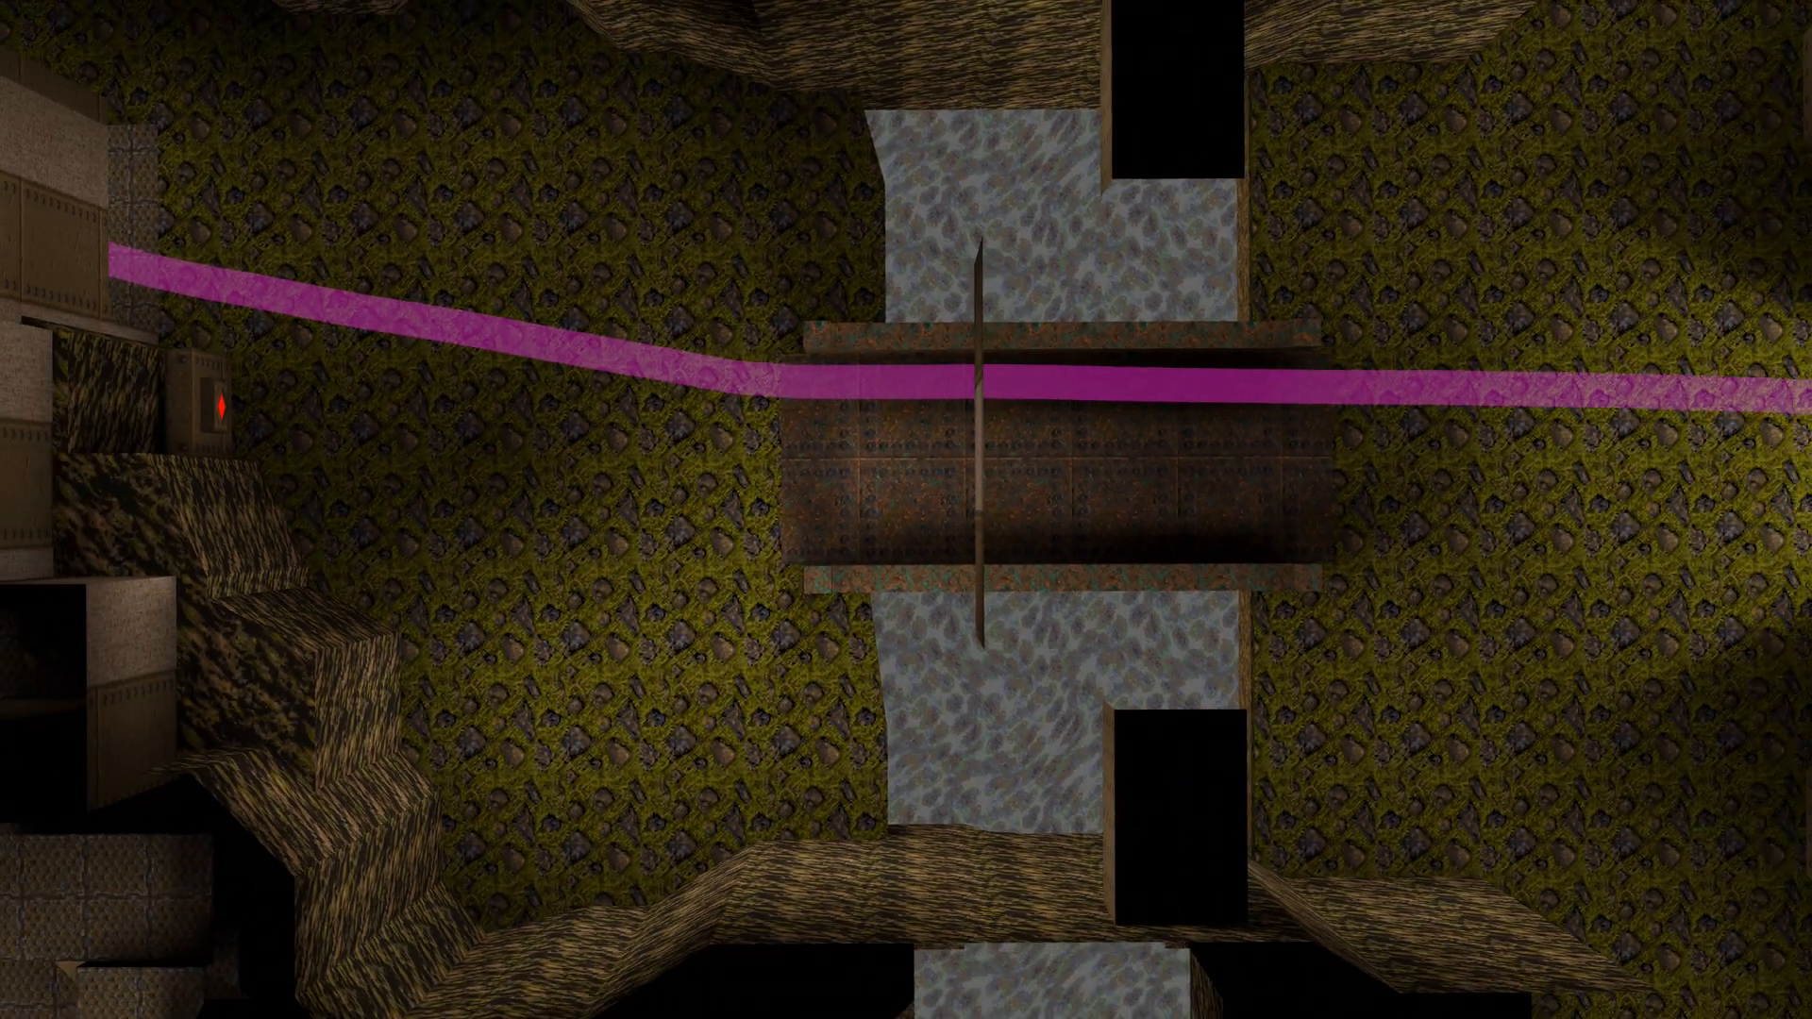